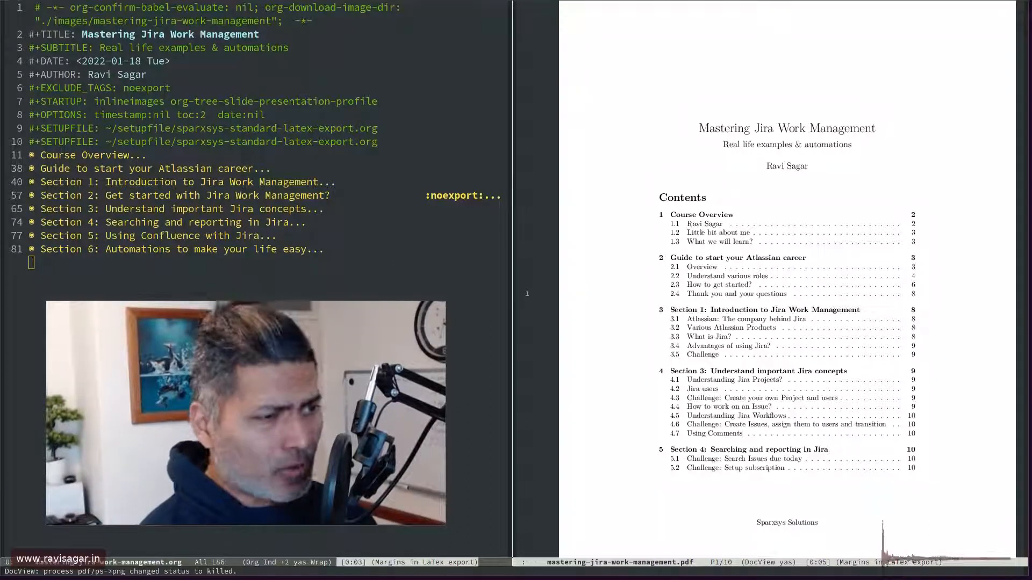
pyautogui.moveTo(855, 245)
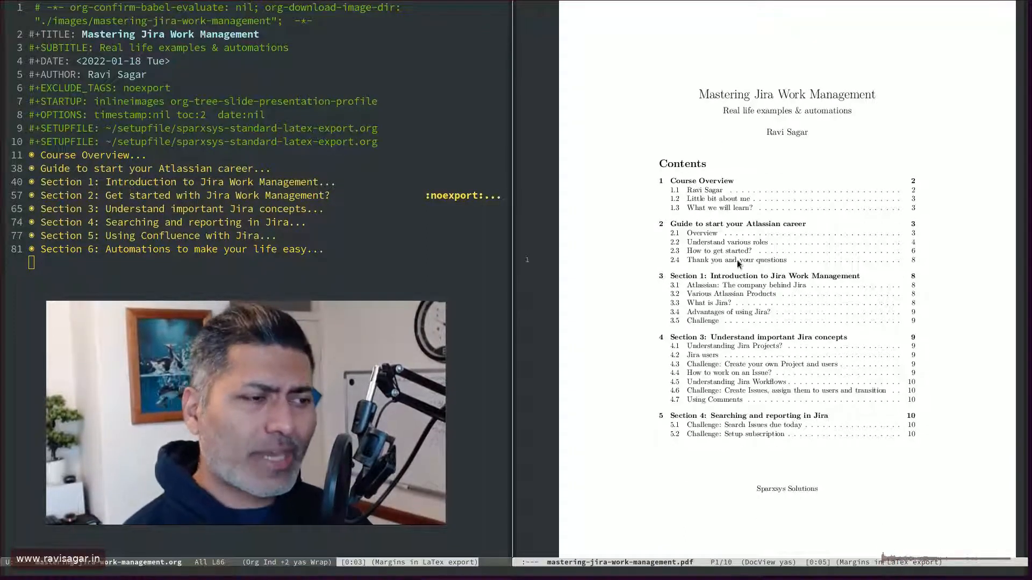
pyautogui.scroll(-3)
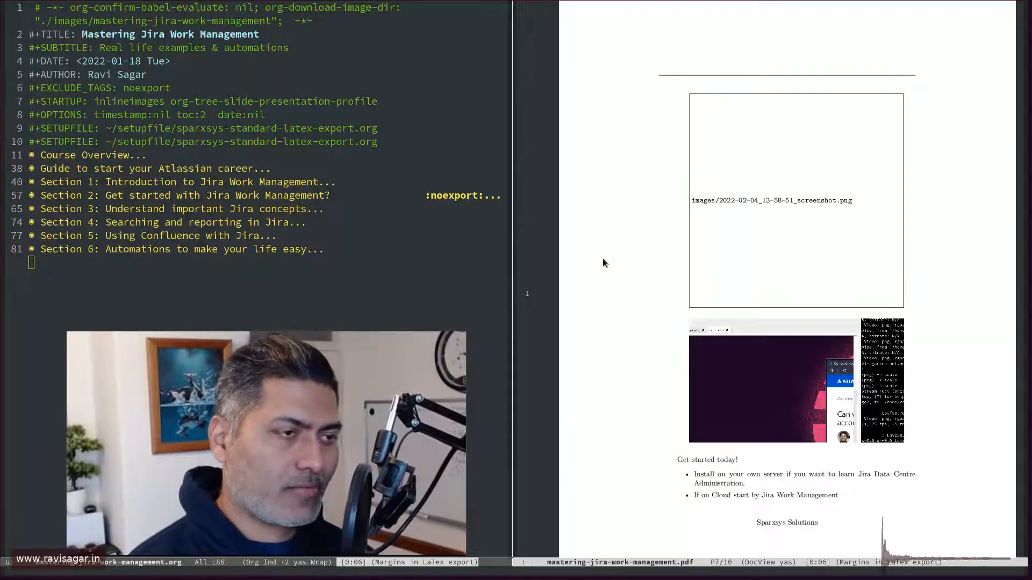
pyautogui.scroll(-3)
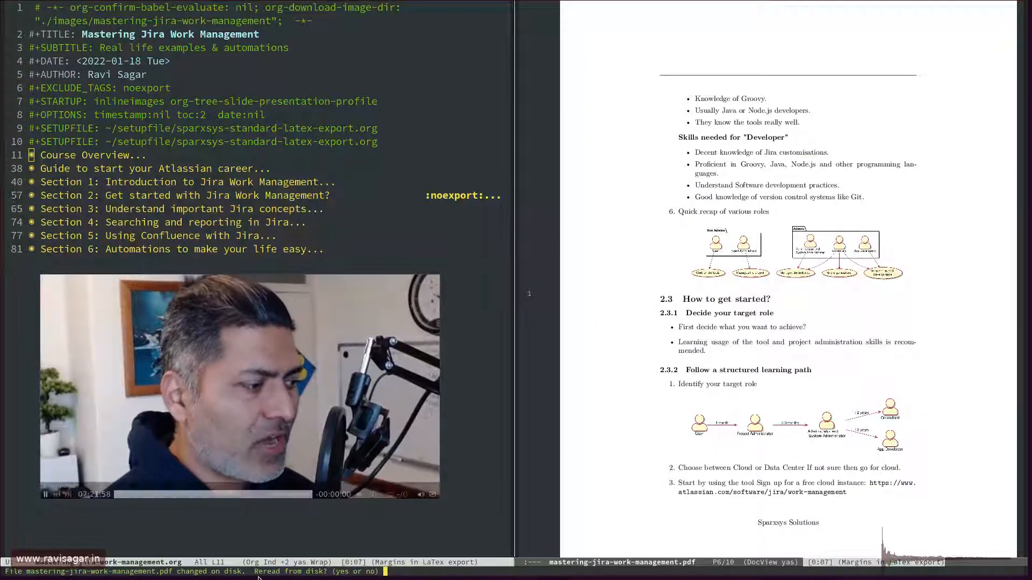
pyautogui.write('yes')
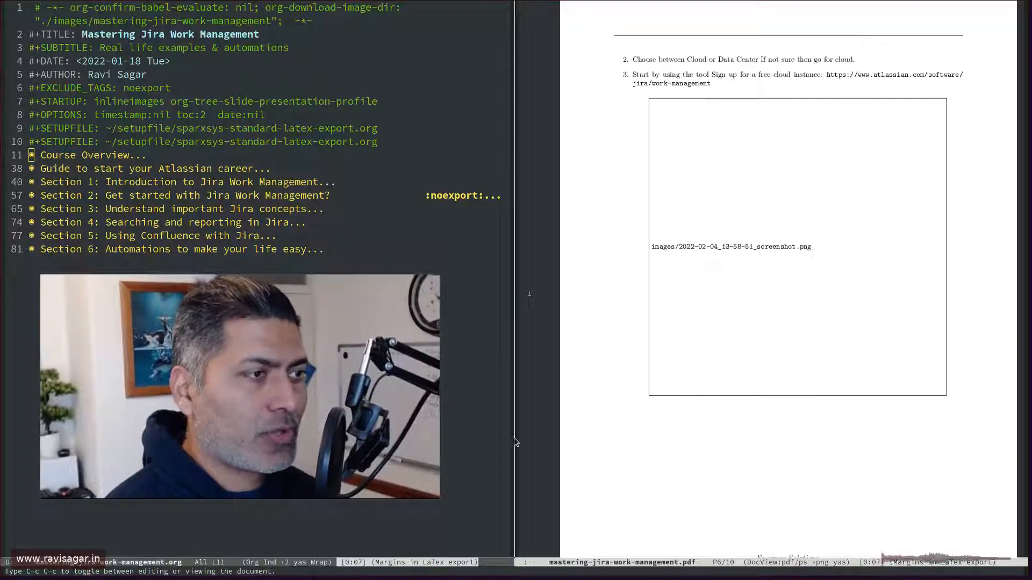
pyautogui.scroll(-3)
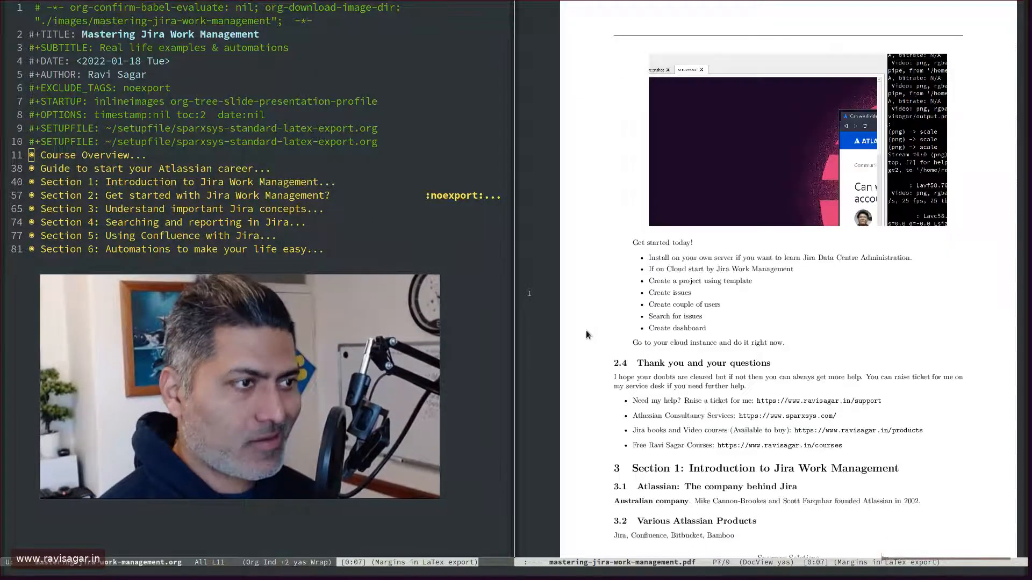